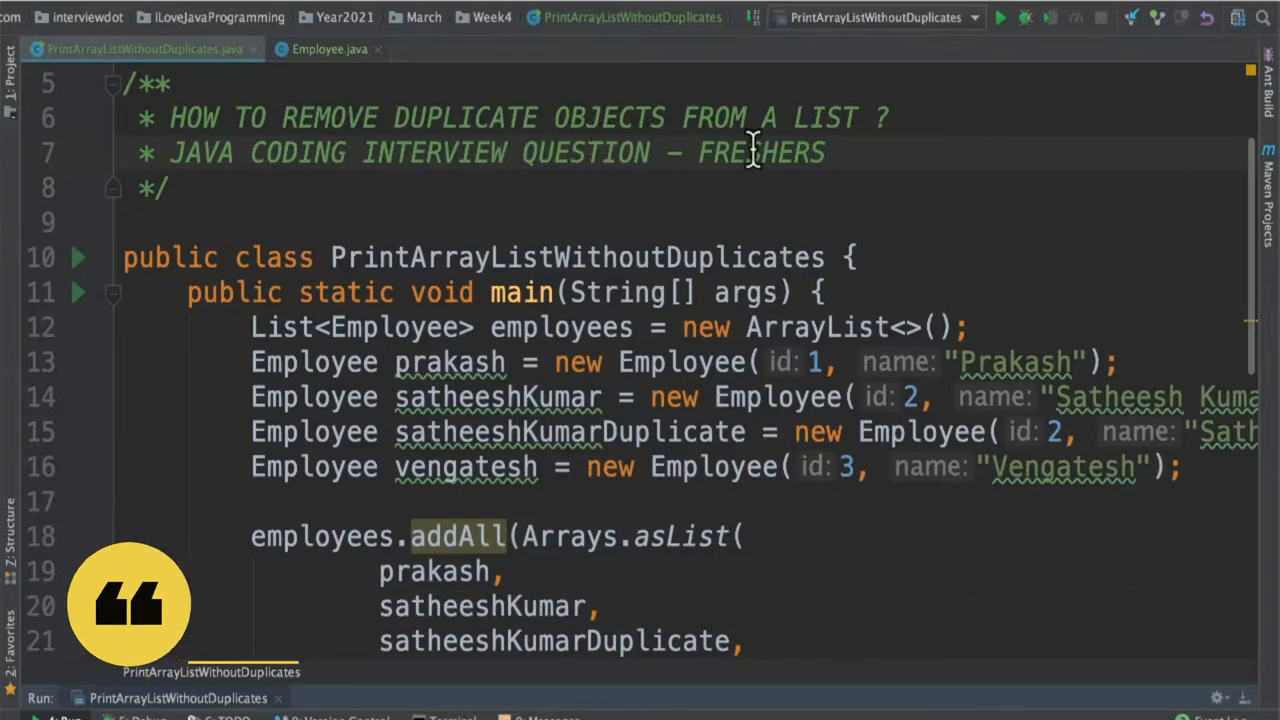
mouse_move(622, 232)
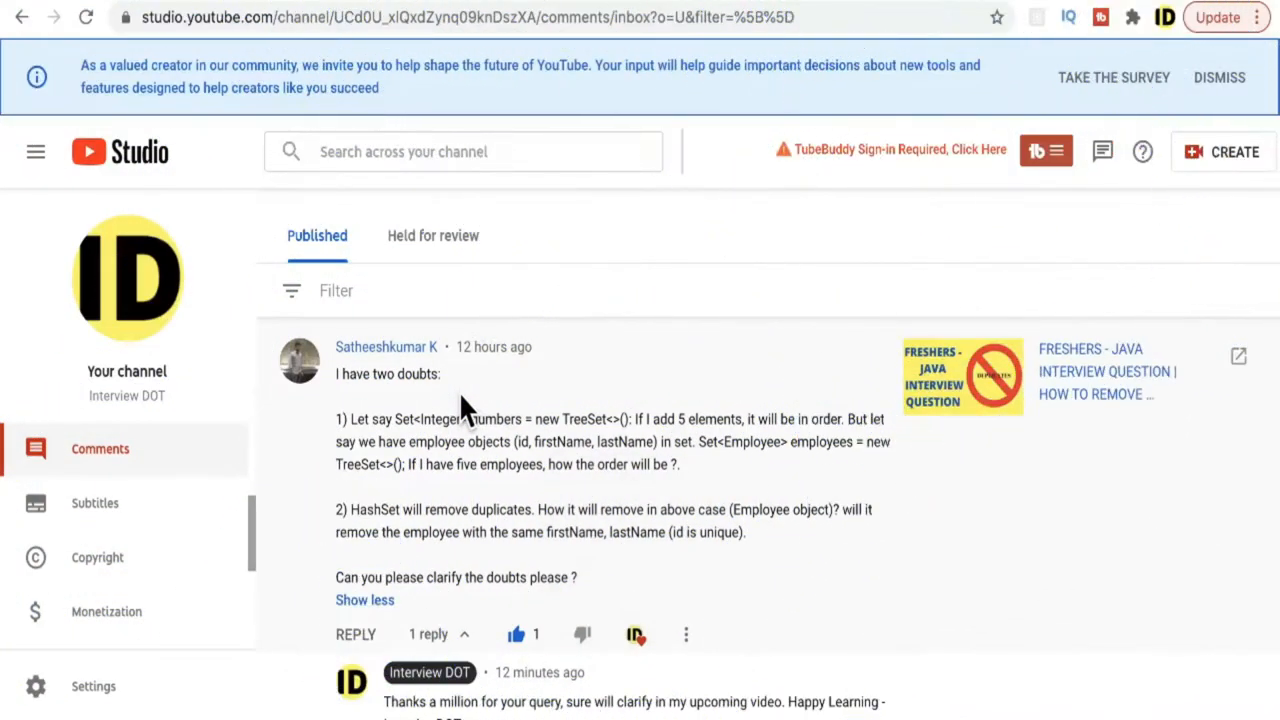
mouse_move(504, 510)
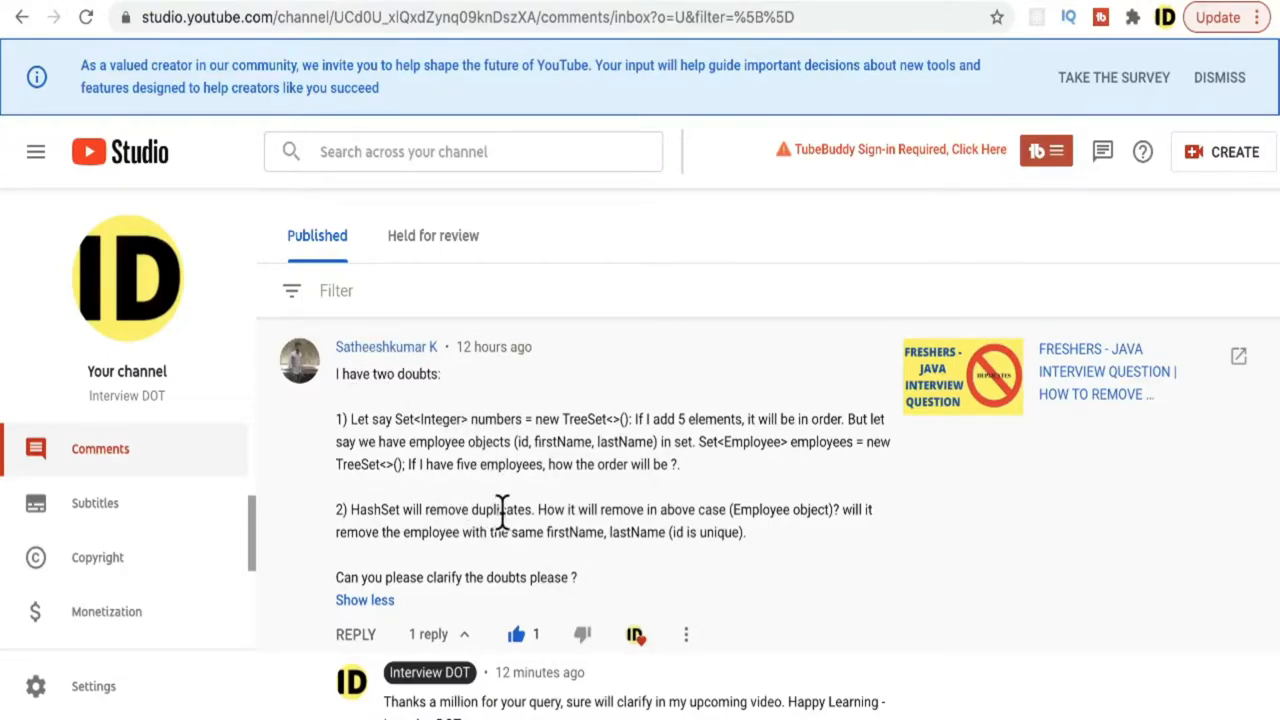
mouse_move(668, 568)
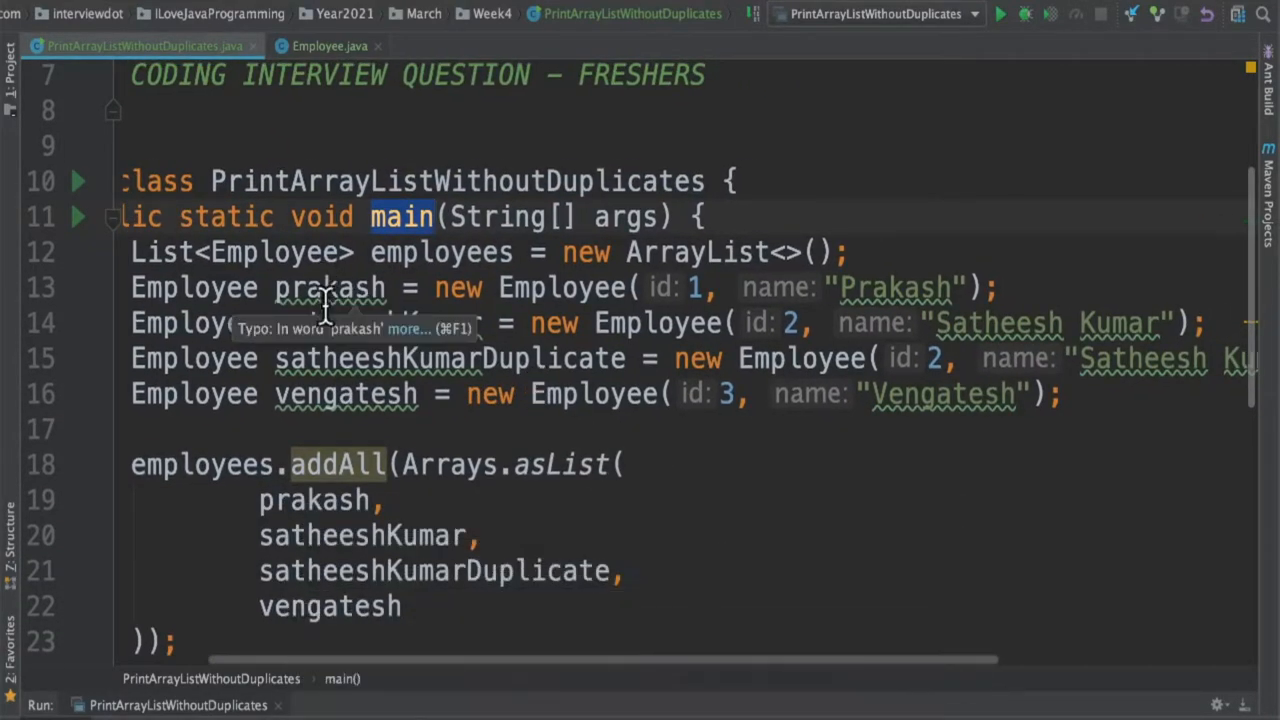
Review the Employee class, mark the employees list, and reveal the '// 1. Using TREESET' block
left_click(328, 46)
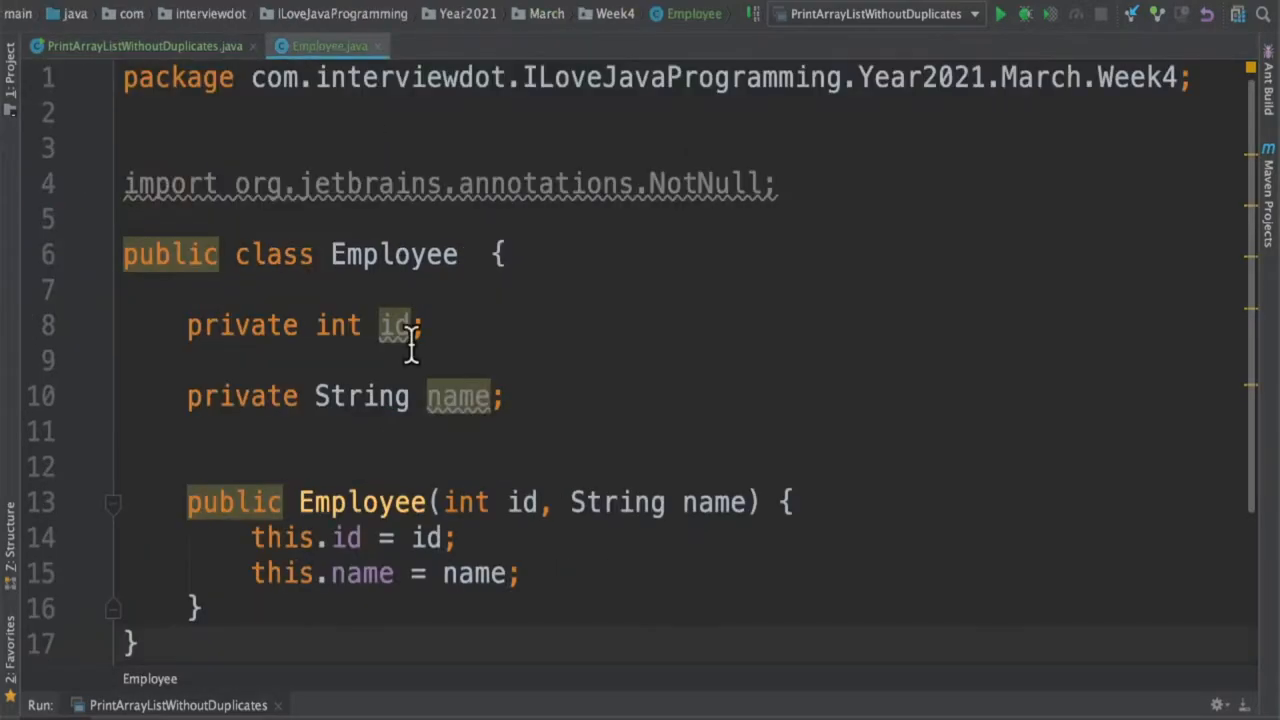
mouse_move(540, 414)
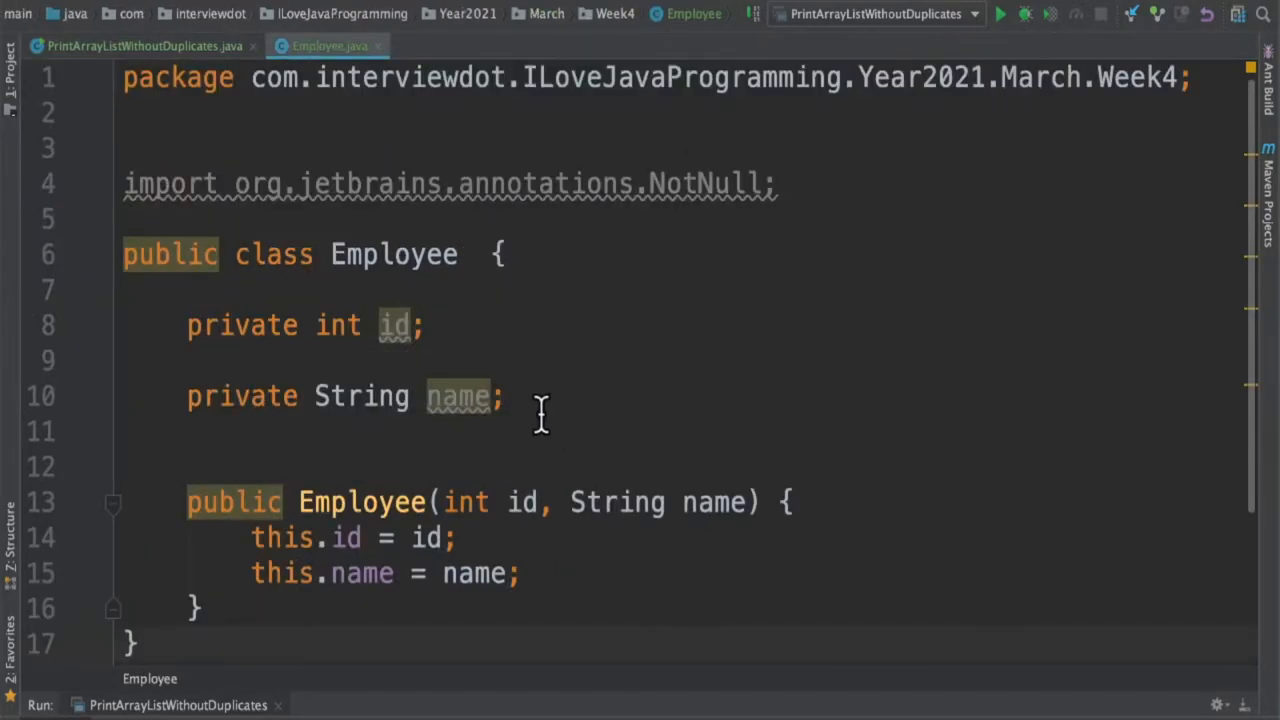
left_click(140, 44)
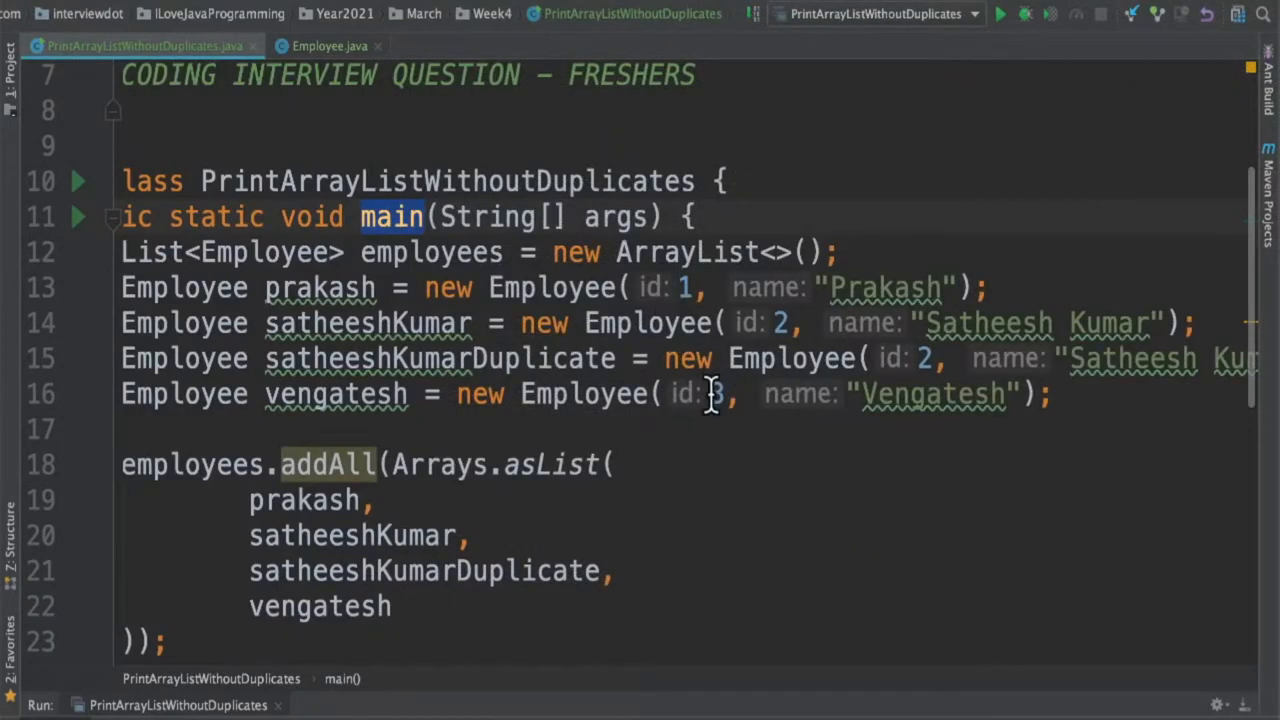
mouse_move(776, 322)
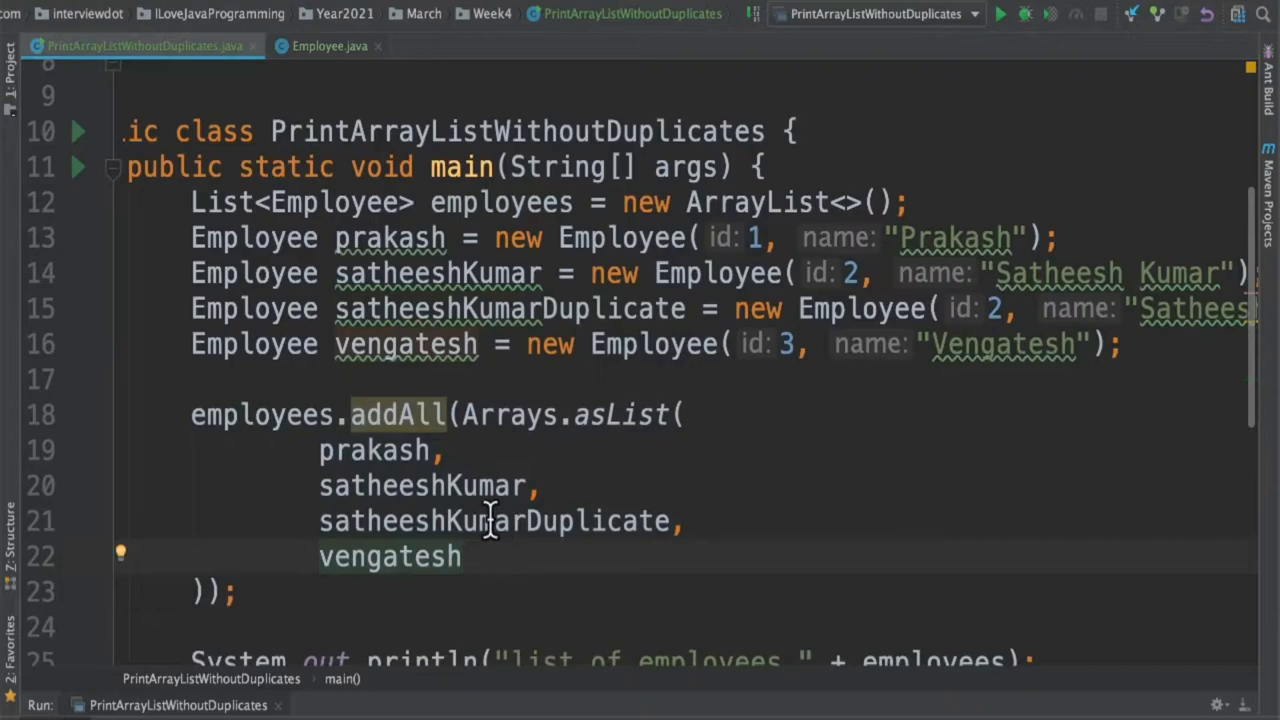
double_click(492, 520)
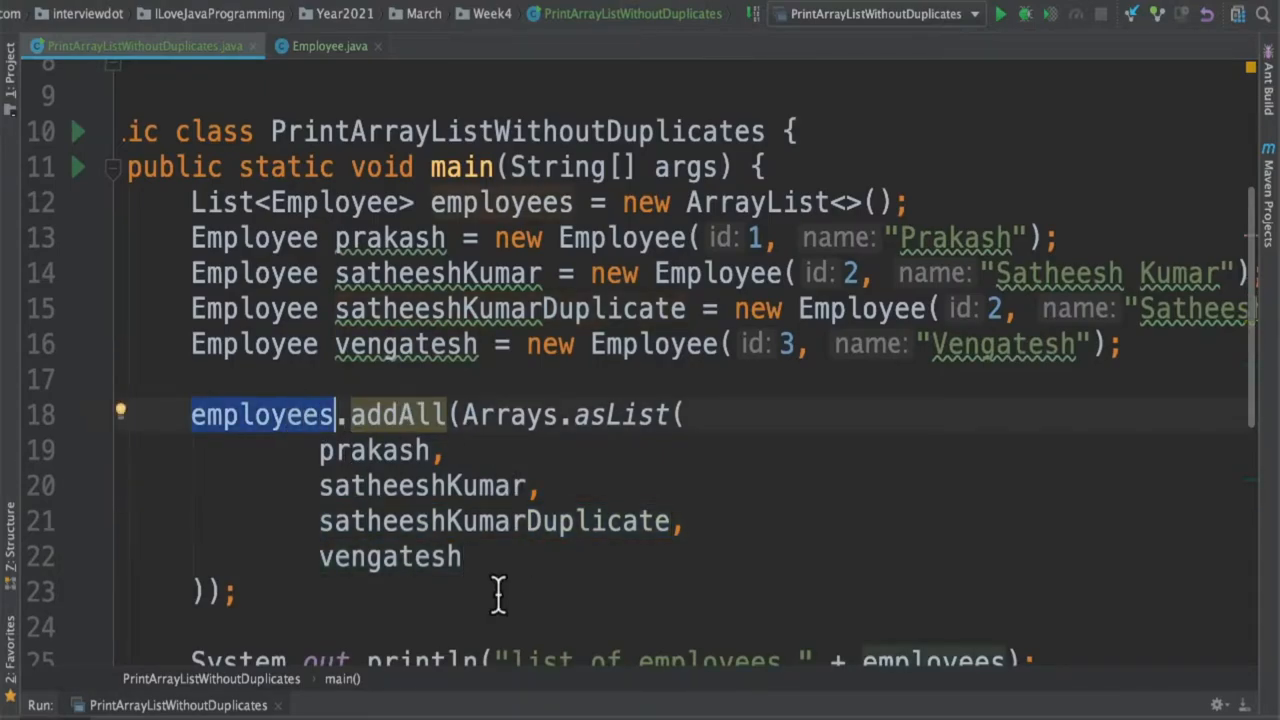
scroll("down", 3)
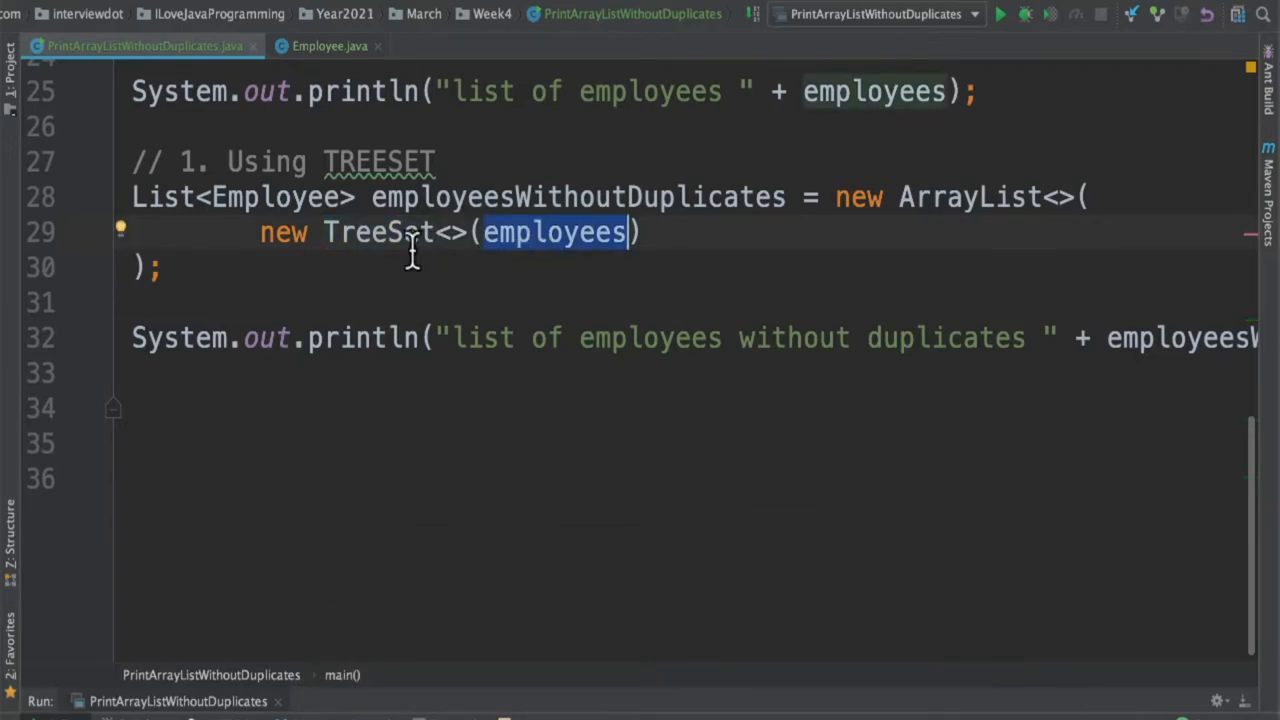
mouse_move(456, 268)
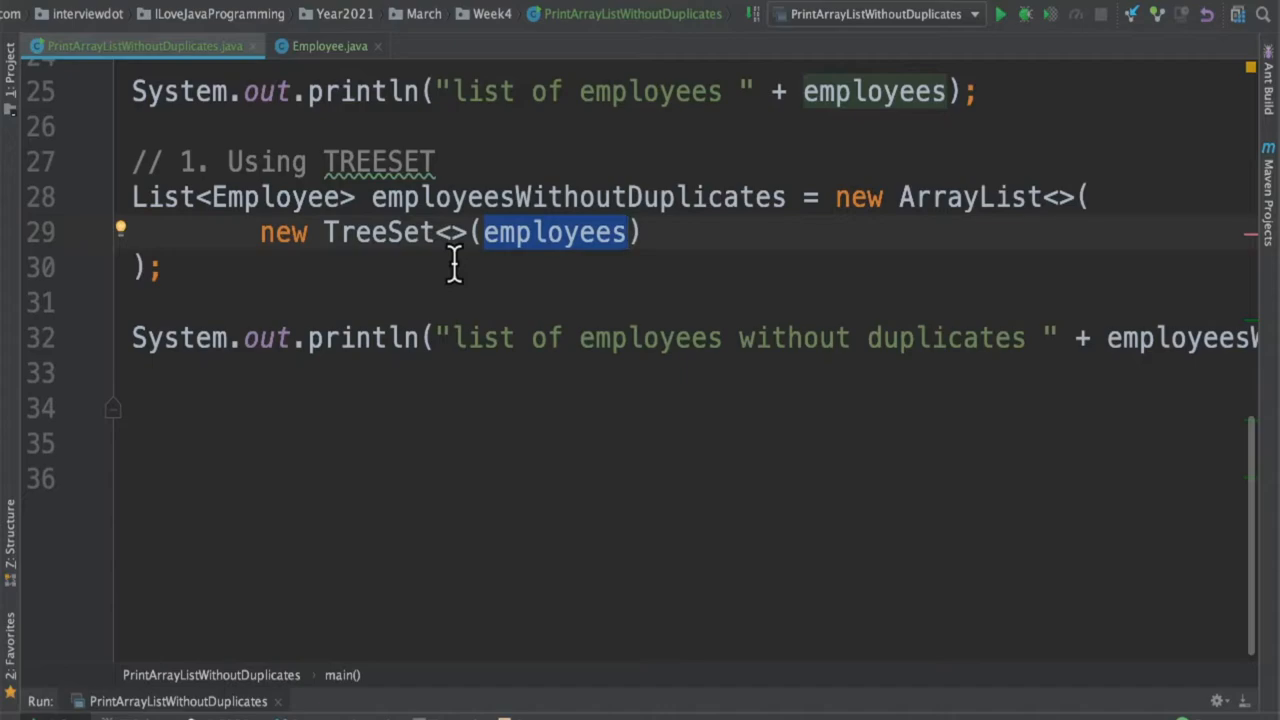
Run the program, read the ClassCastException in the console, and switch to Employee.java
left_click(1000, 12)
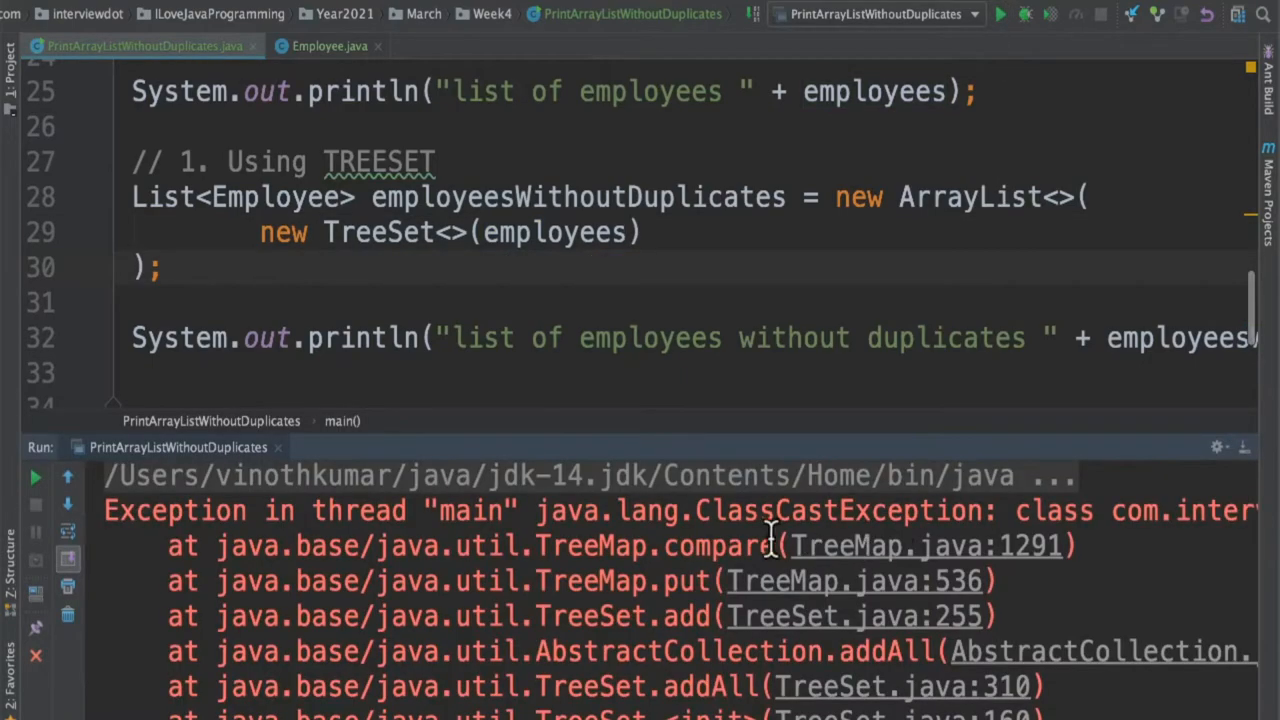
scroll("right", 3)
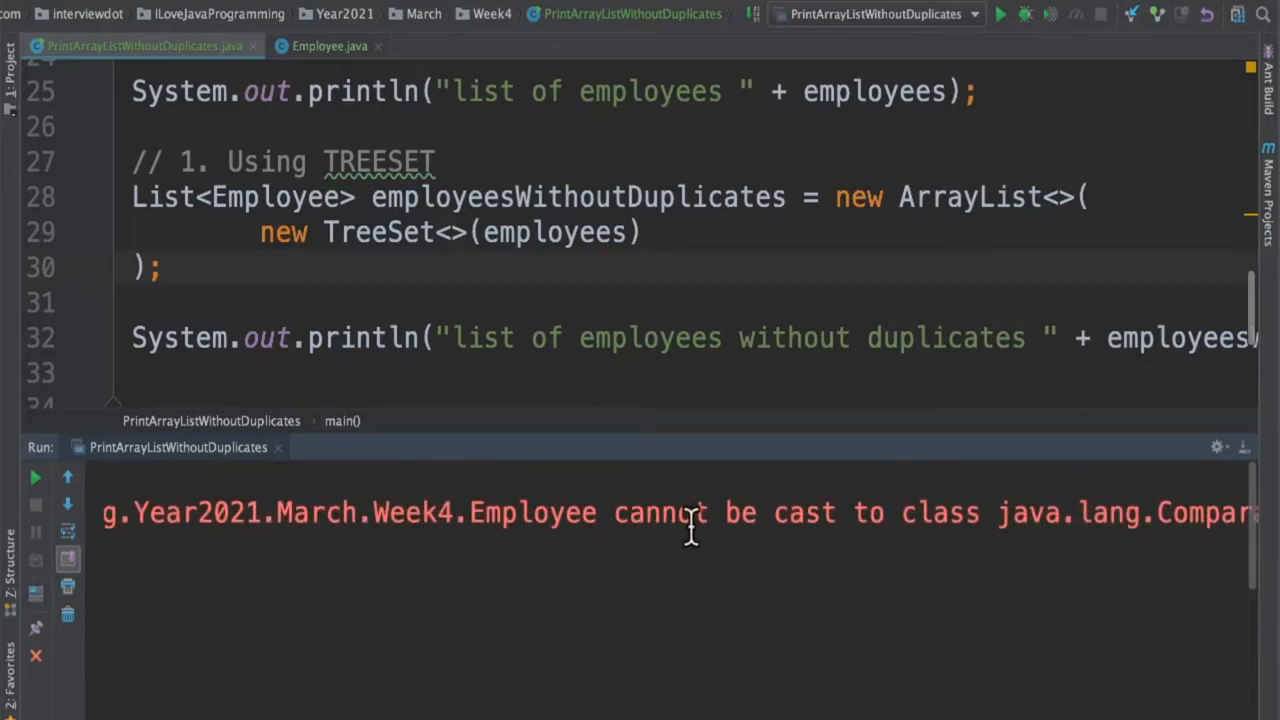
scroll("right", 3)
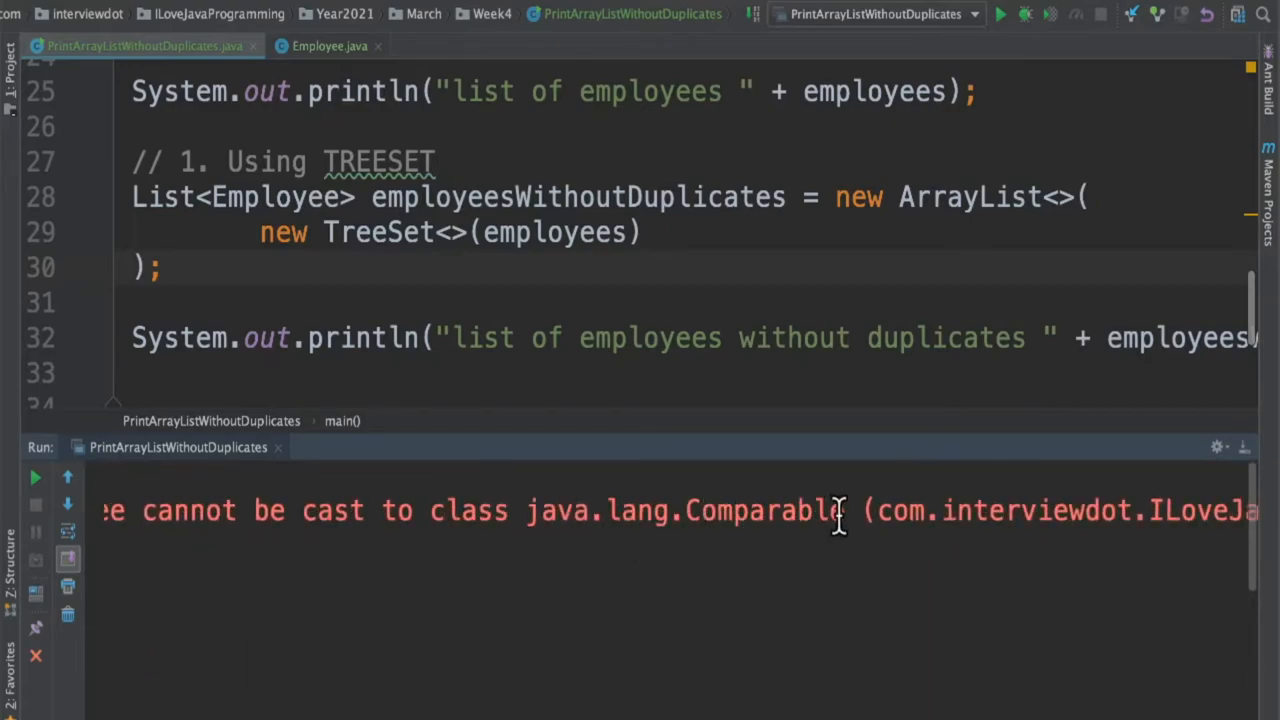
left_click(328, 46)
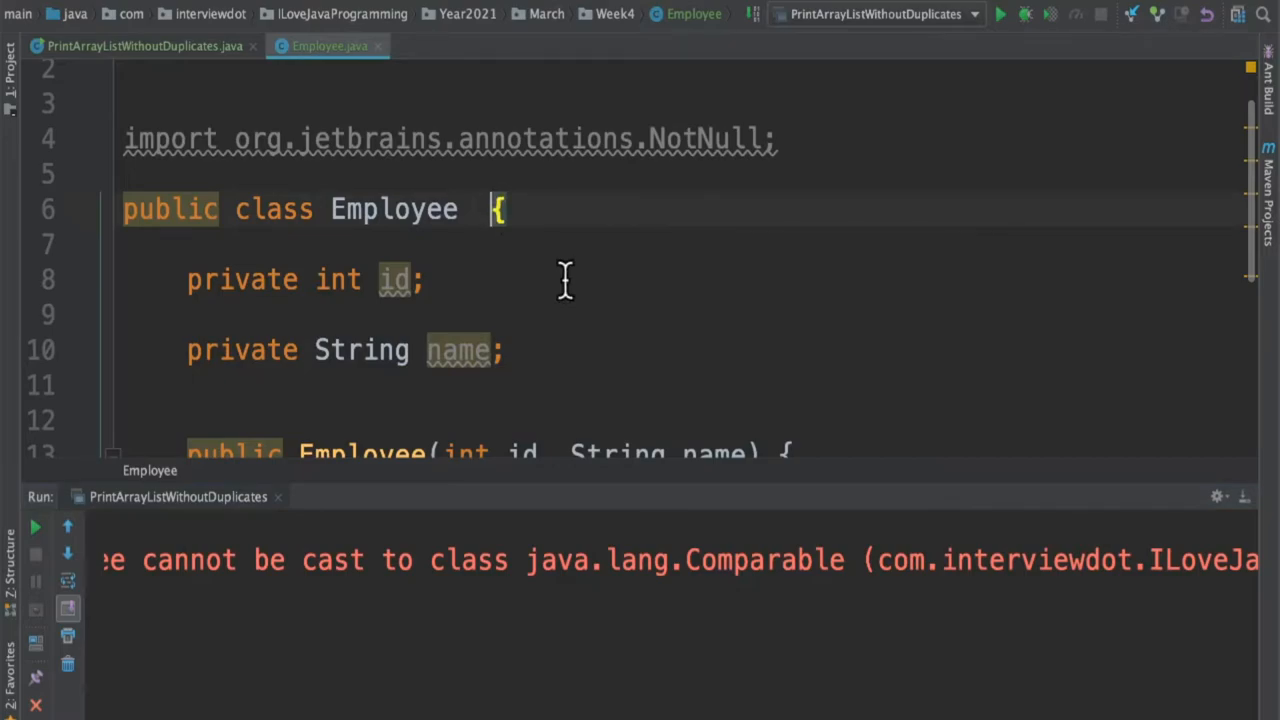
Add 'implements Comparable<Employee>' to Employee with compareTo returning this.getId() - employee.getId()
type("implements Comparable<Employee>")
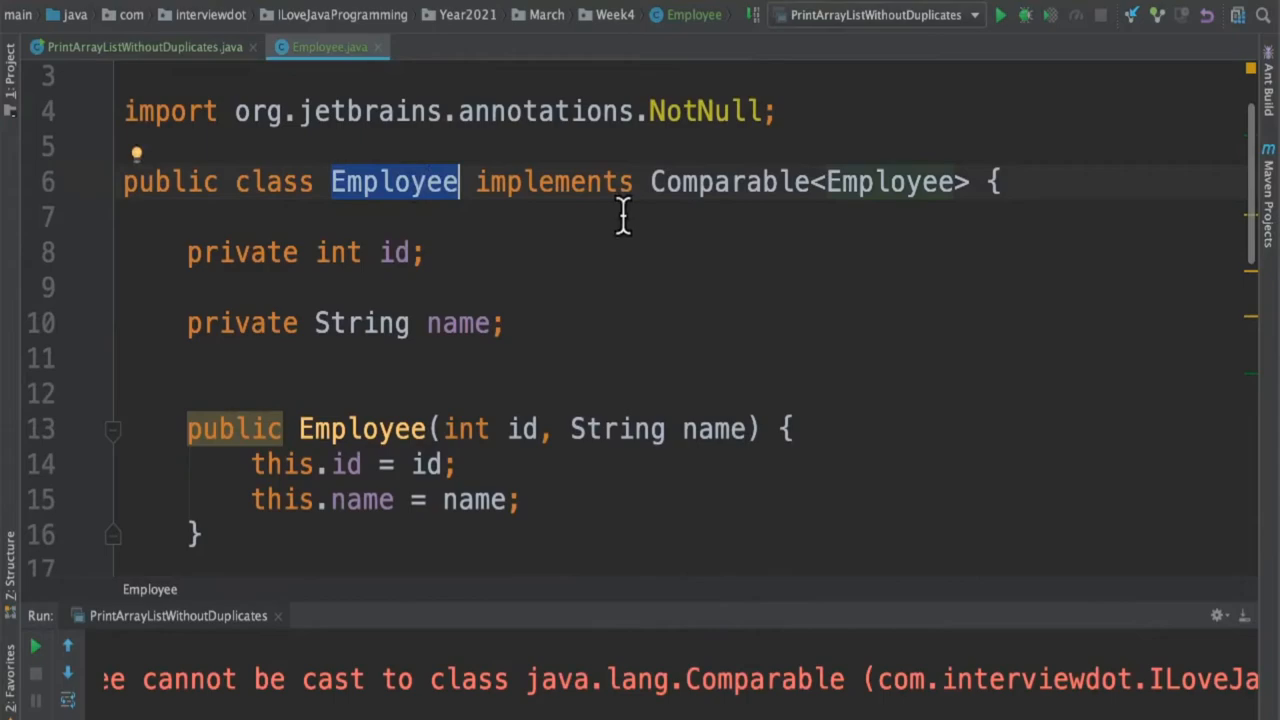
scroll("down", 3)
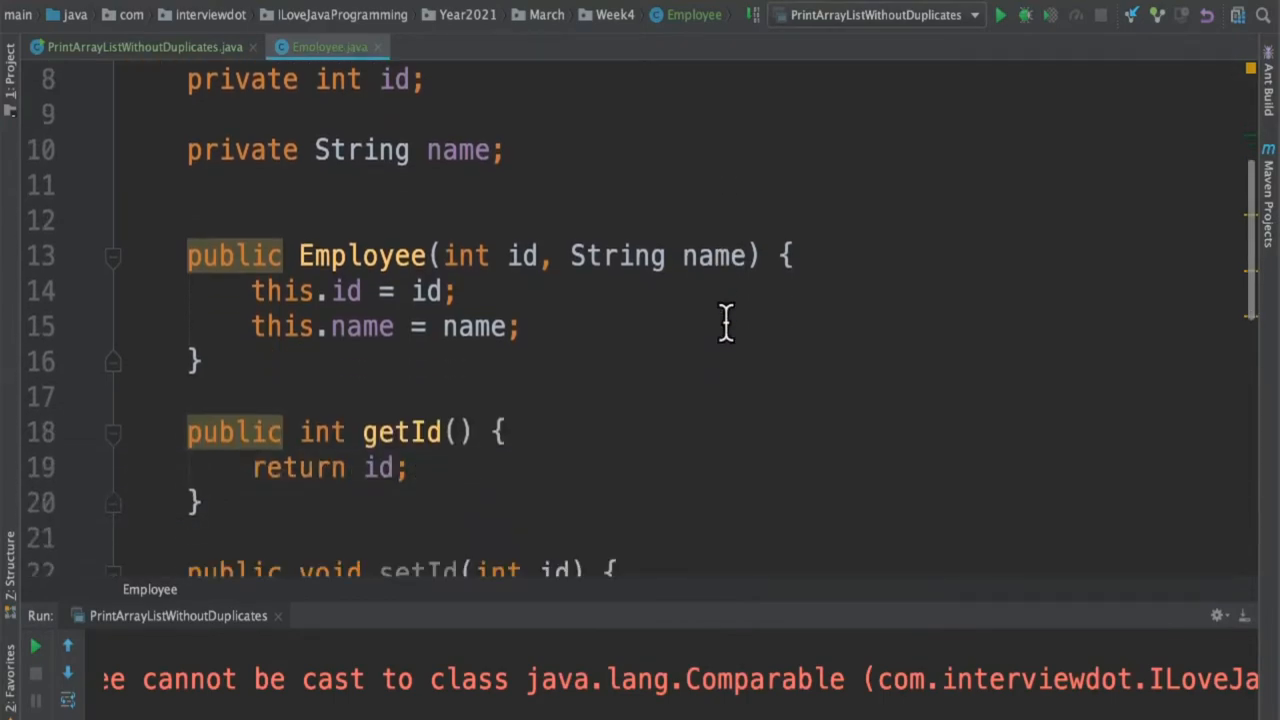
scroll("down", 3)
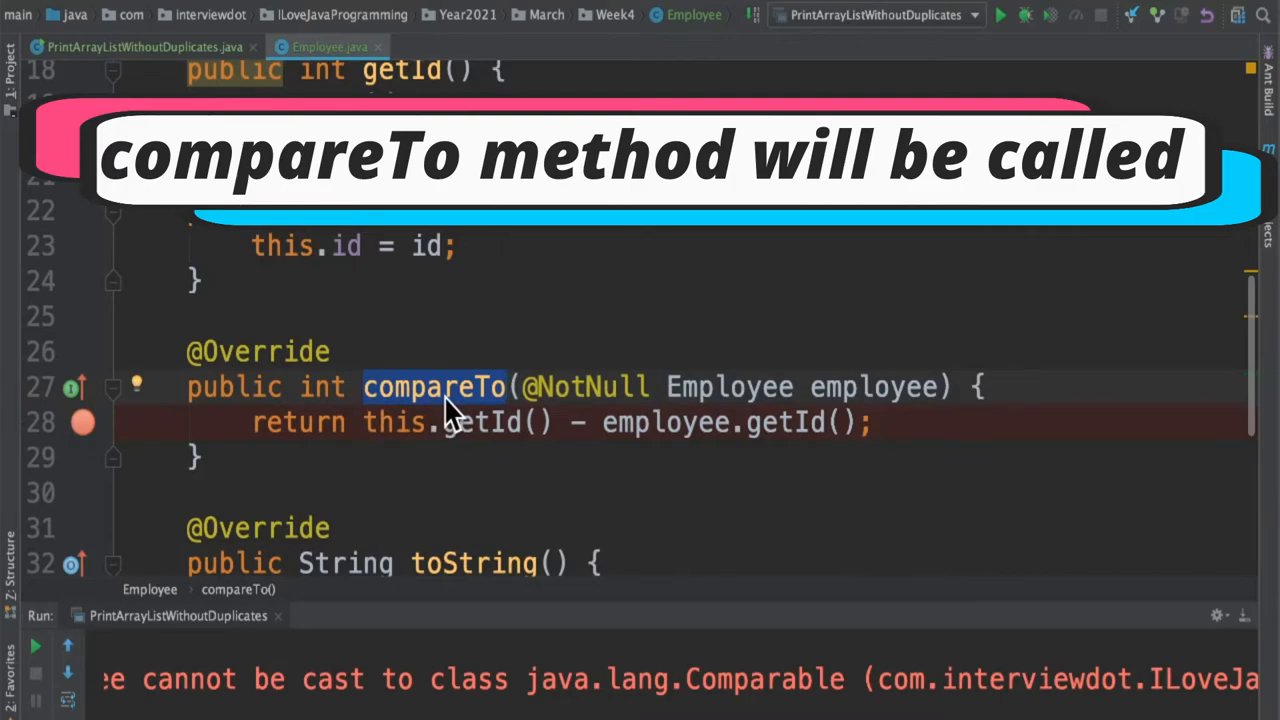
Debug through the compareTo breakpoint and finish, printing the employees and de-duplicated lists
left_click(1024, 16)
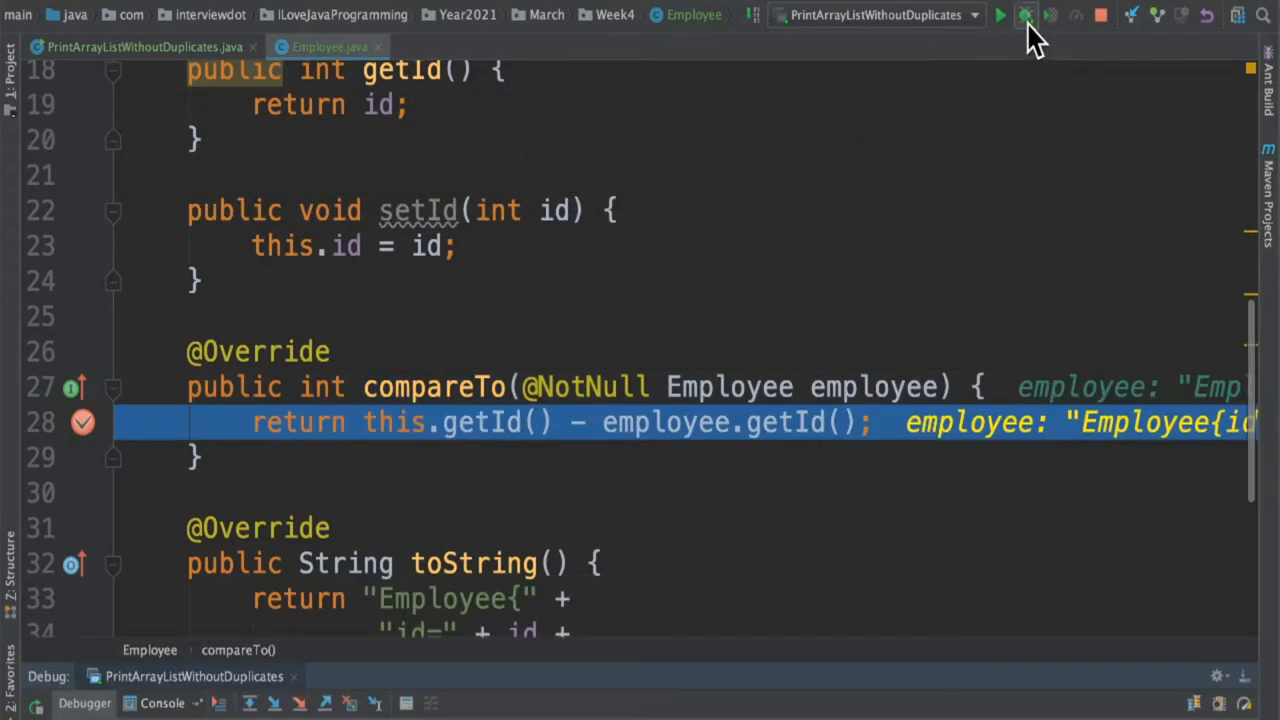
left_click(1024, 14)
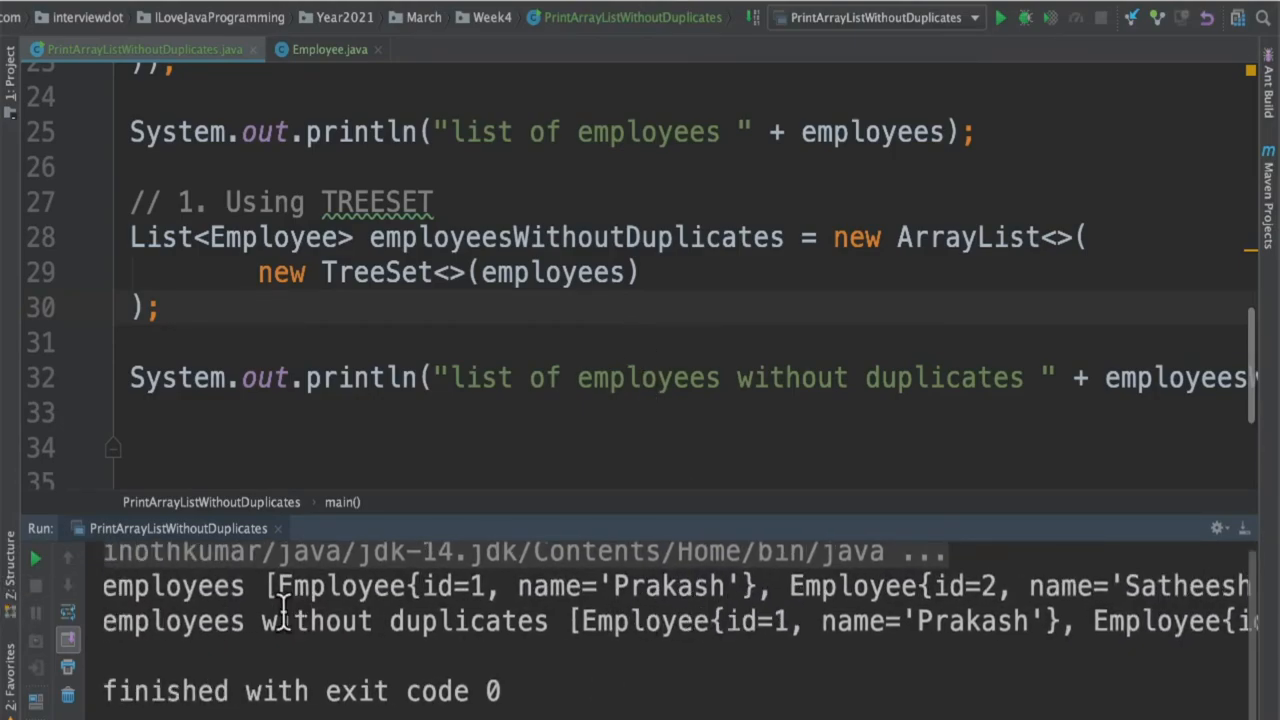
scroll("right", 3)
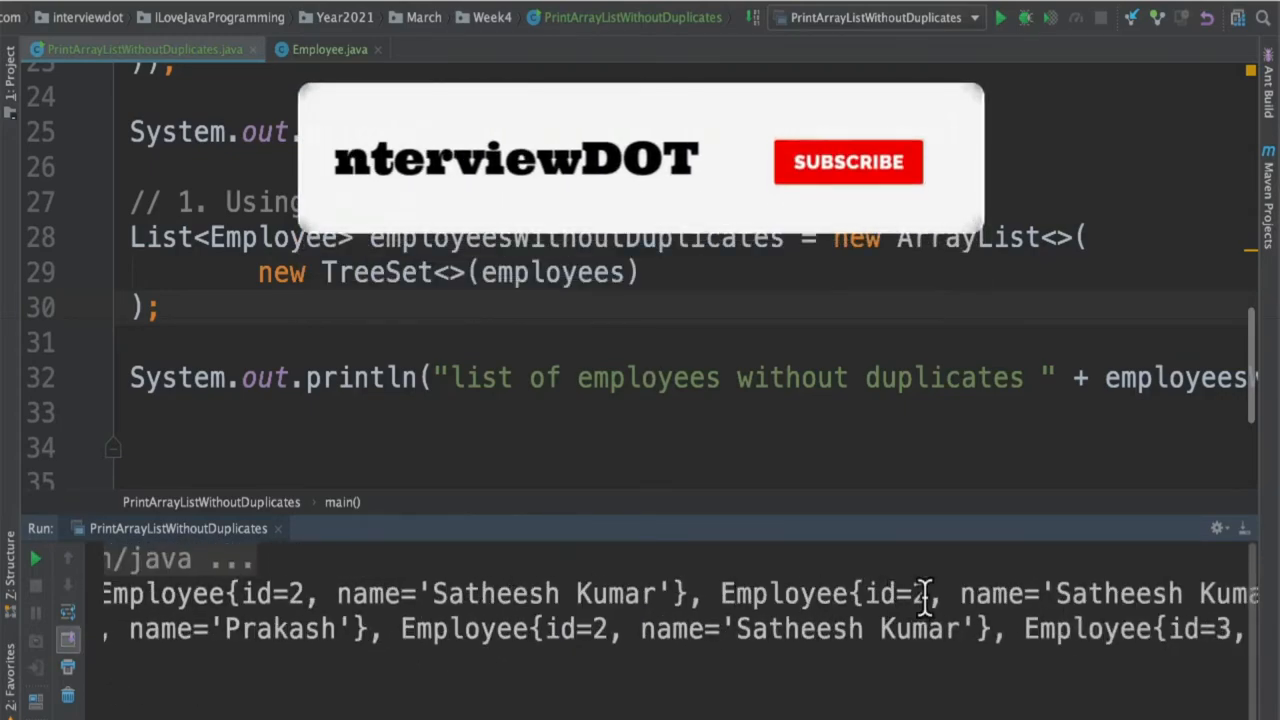
left_click(848, 162)
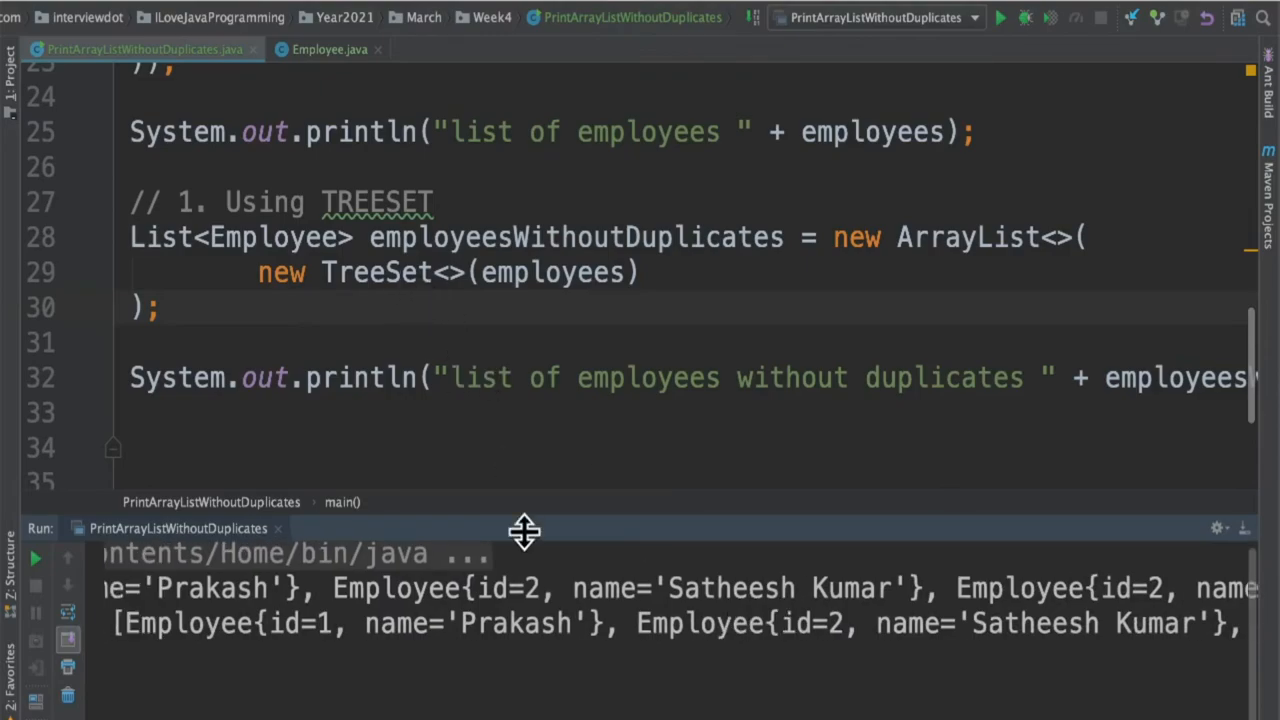
left_click(328, 48)
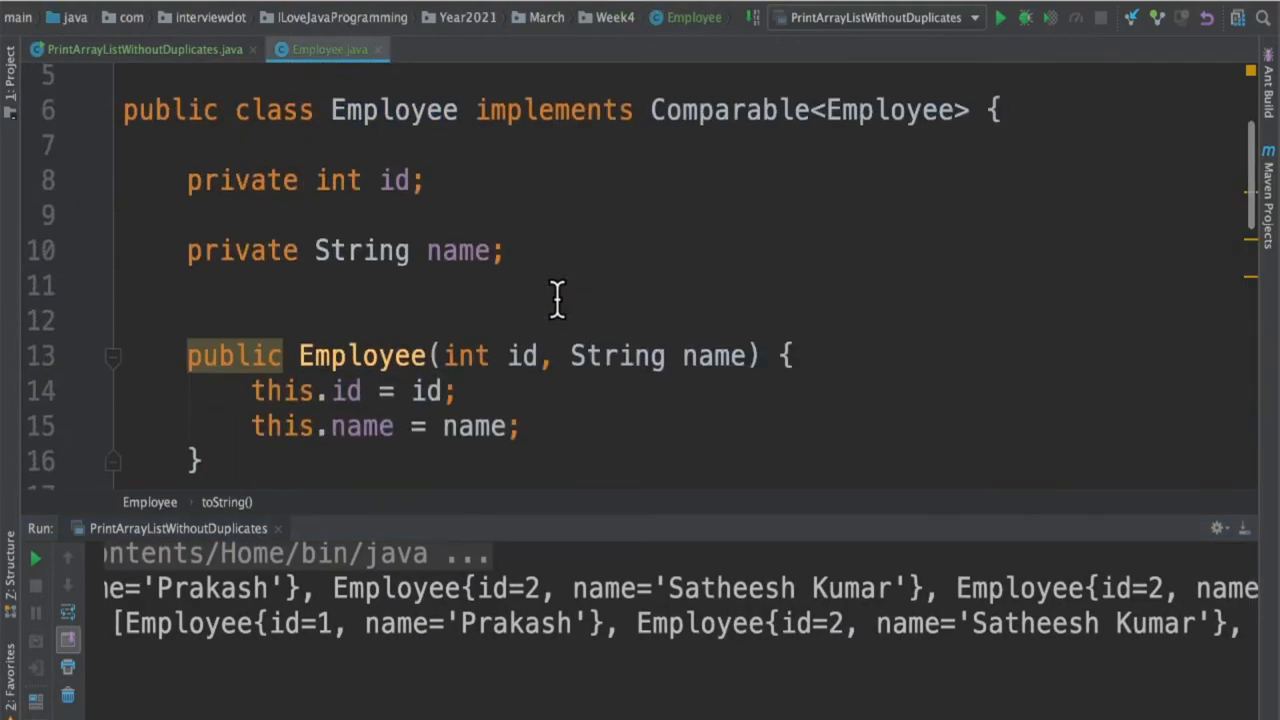
scroll("down", 3)
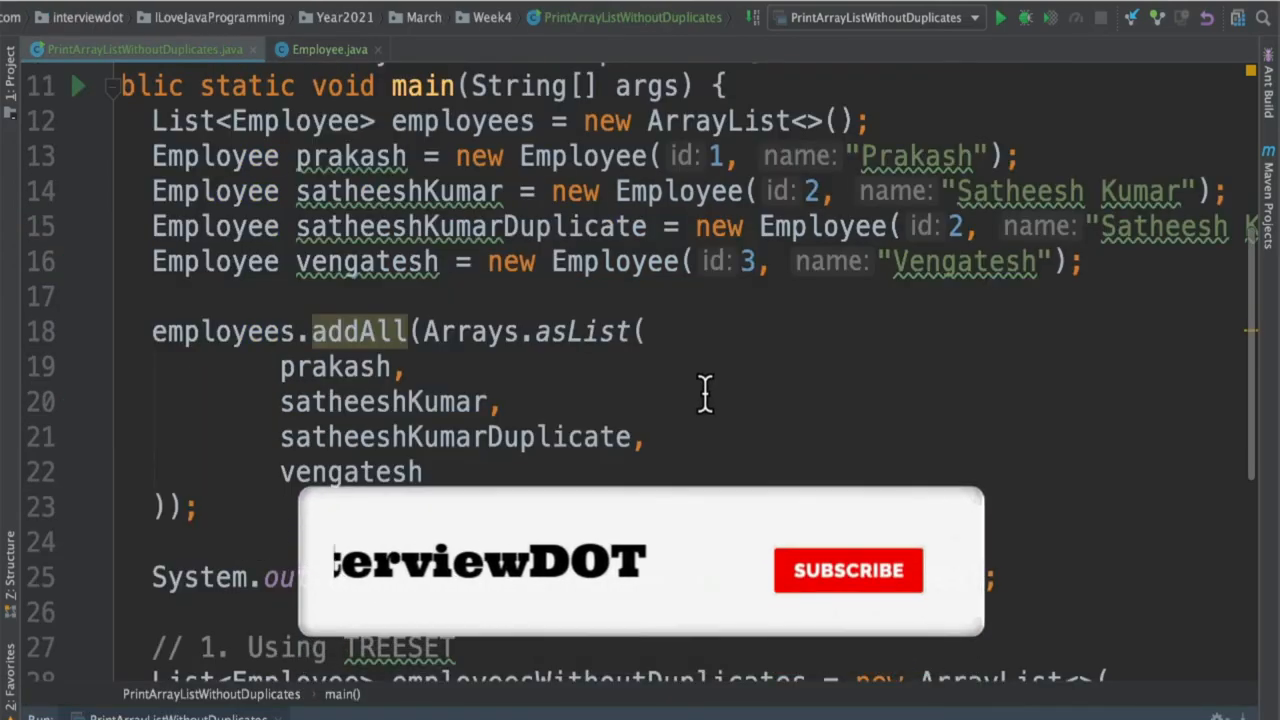
left_click(848, 570)
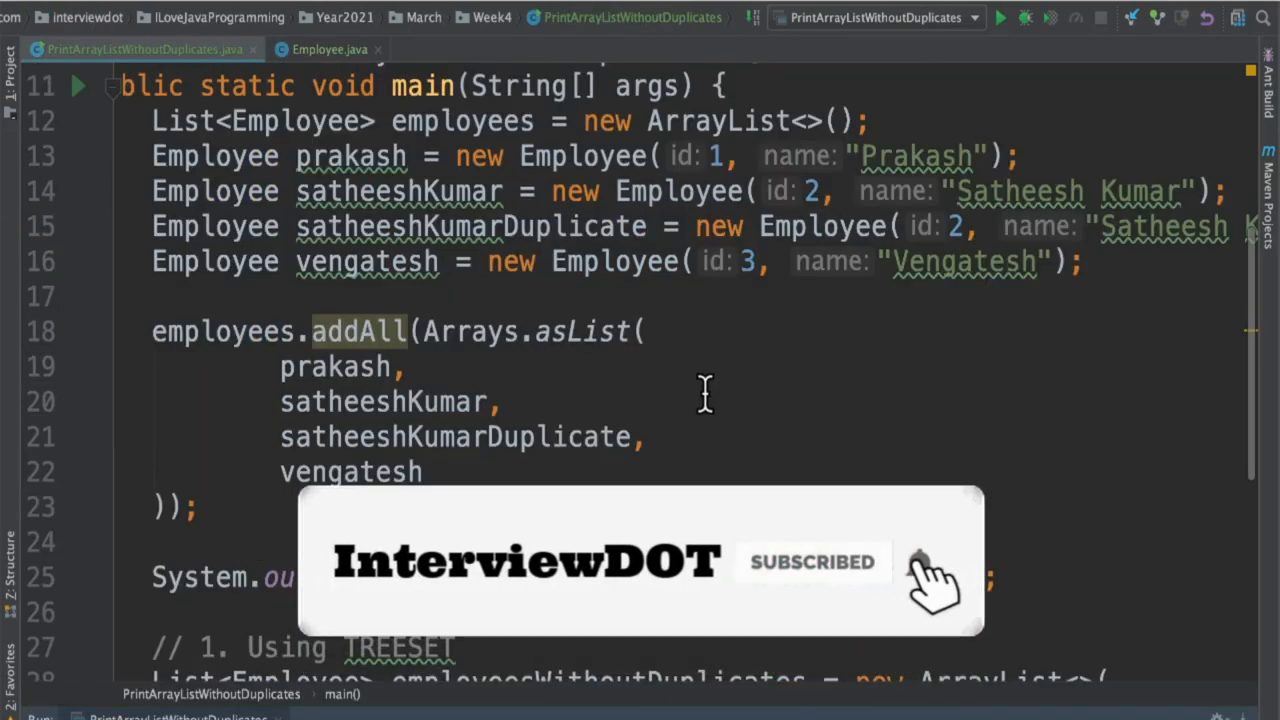